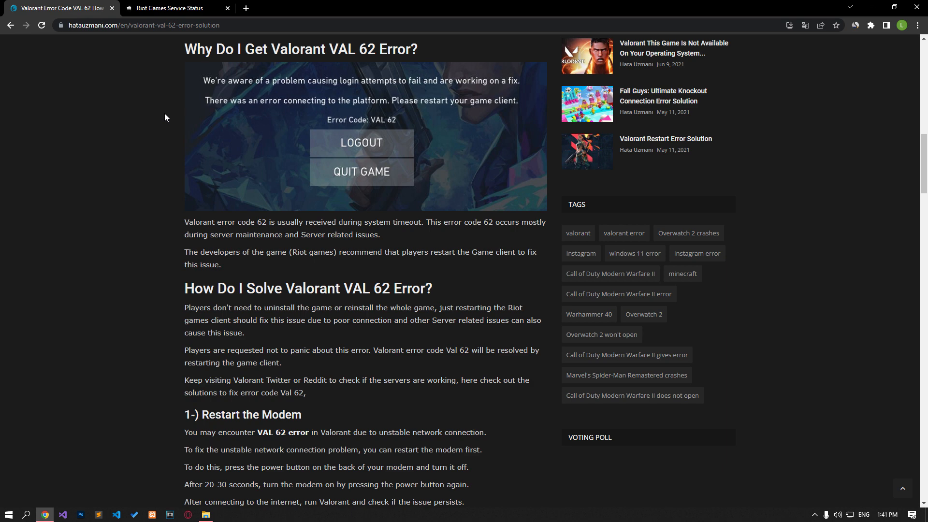
Scroll the VAL 62 article down to the DNS server and DNS cache clearing steps.
scroll("down", 3)
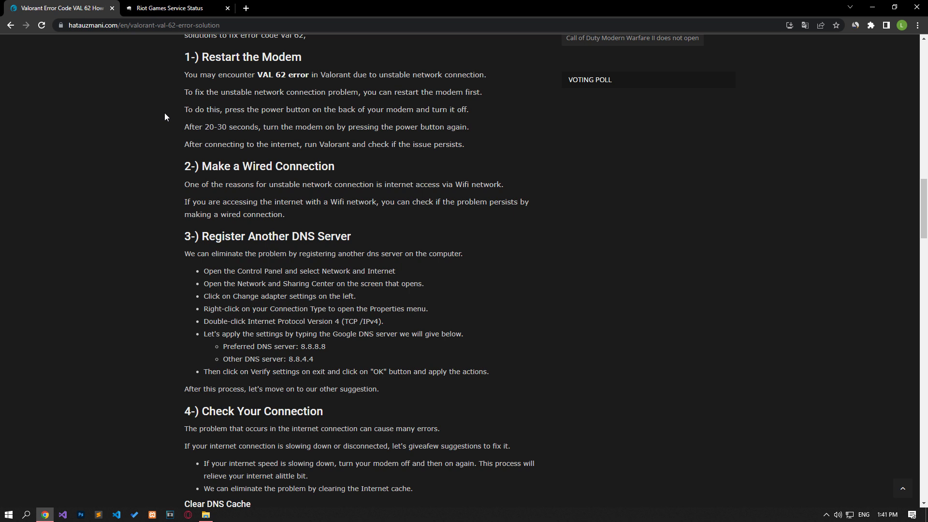
scroll("down", 3)
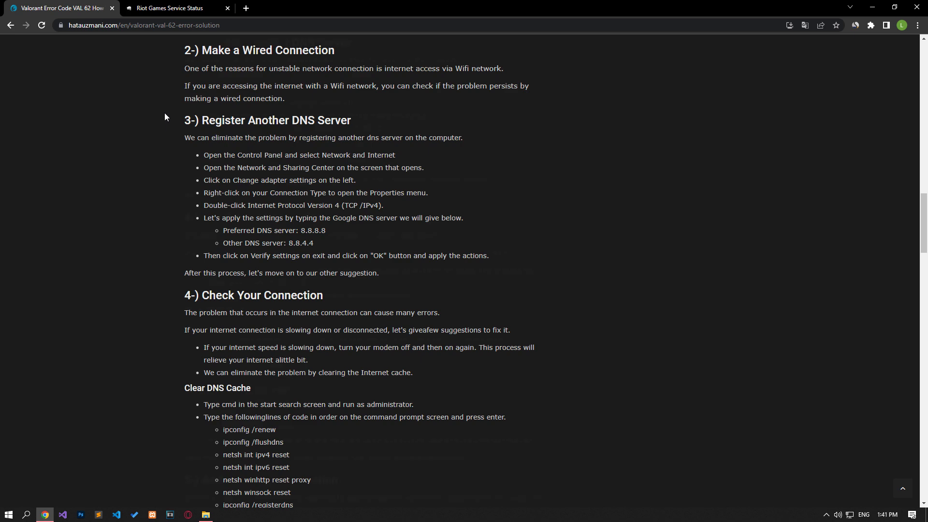
scroll("down", 3)
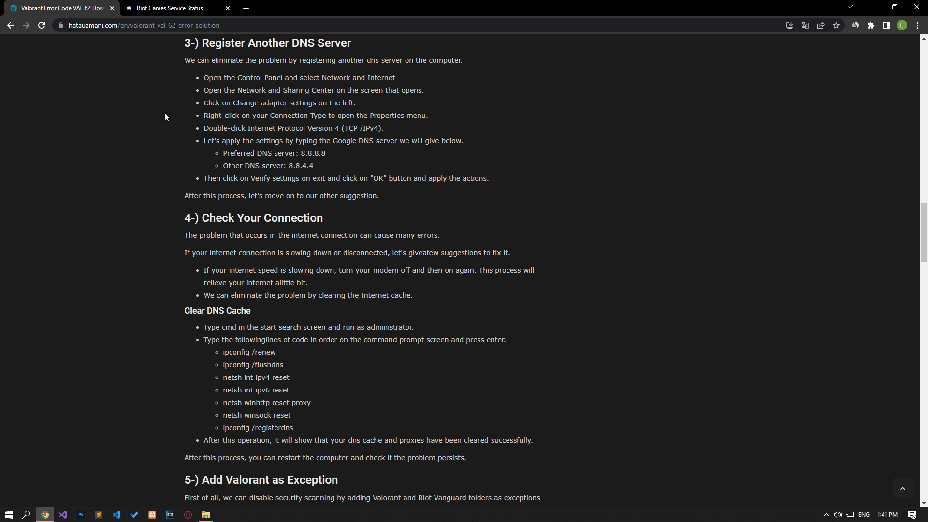
mouse_move(1, 495)
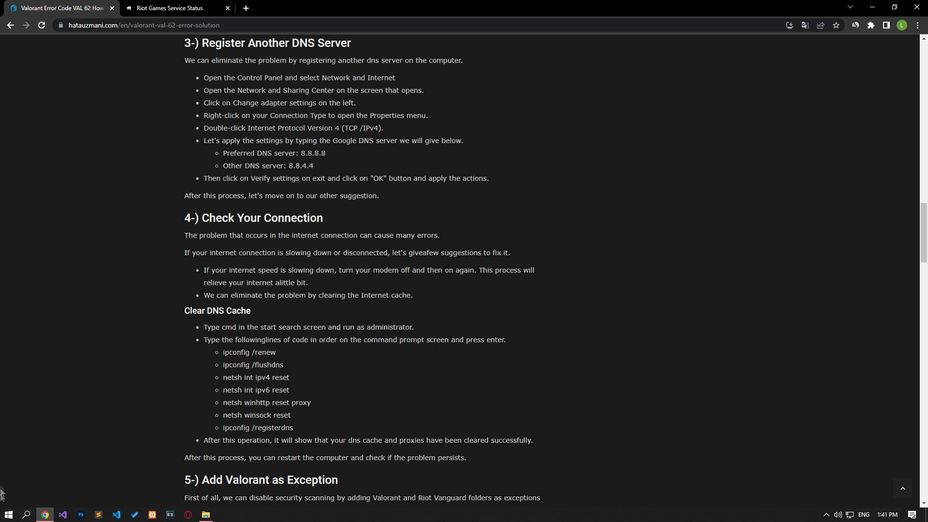
Launch Control Panel from Start search and go to Network and Internet > Network and Sharing Center.
left_click(8, 514)
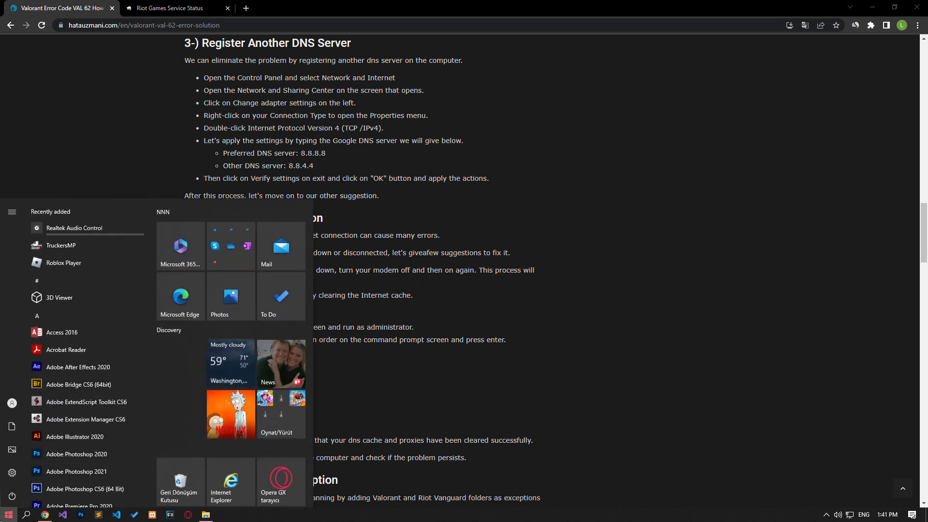
type("contr")
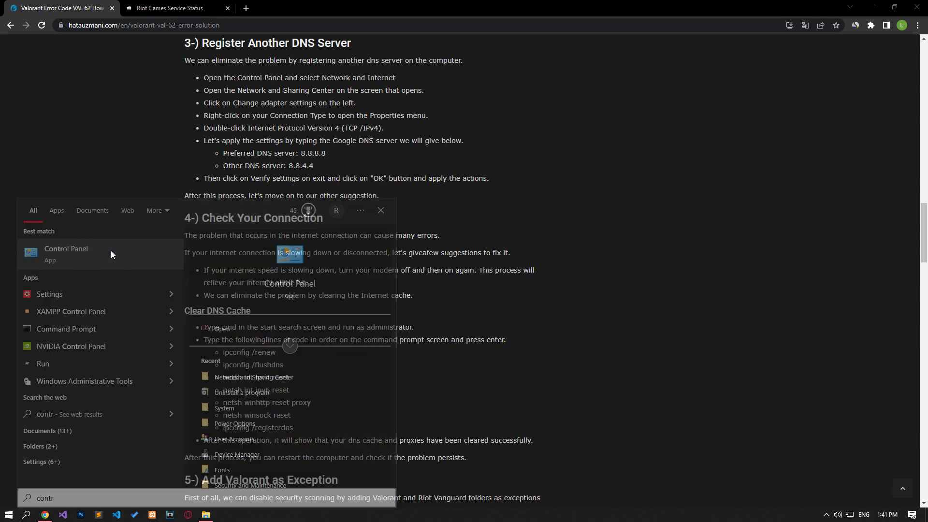
left_click(66, 254)
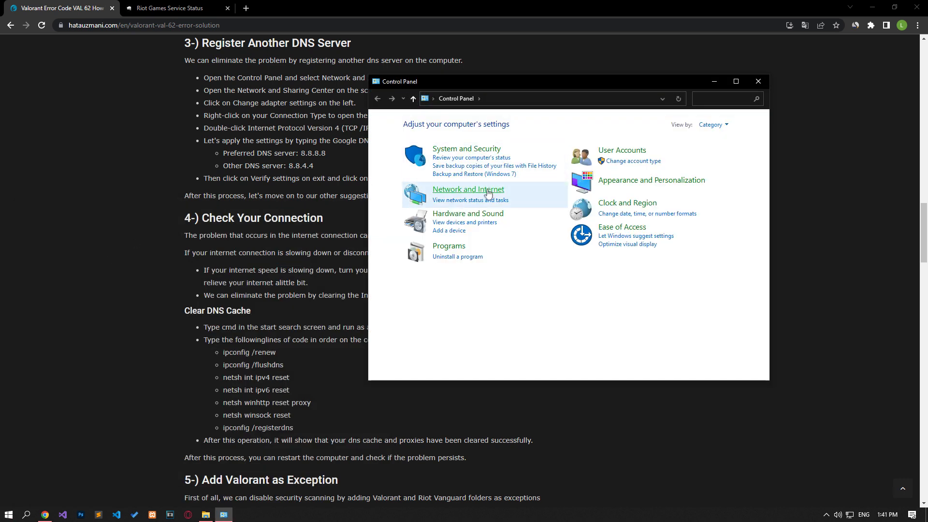
left_click(467, 189)
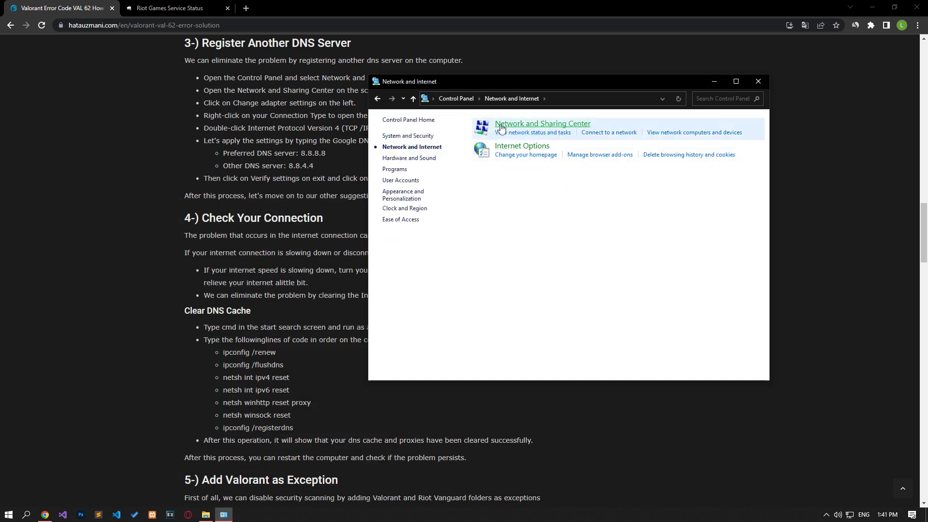
left_click(541, 123)
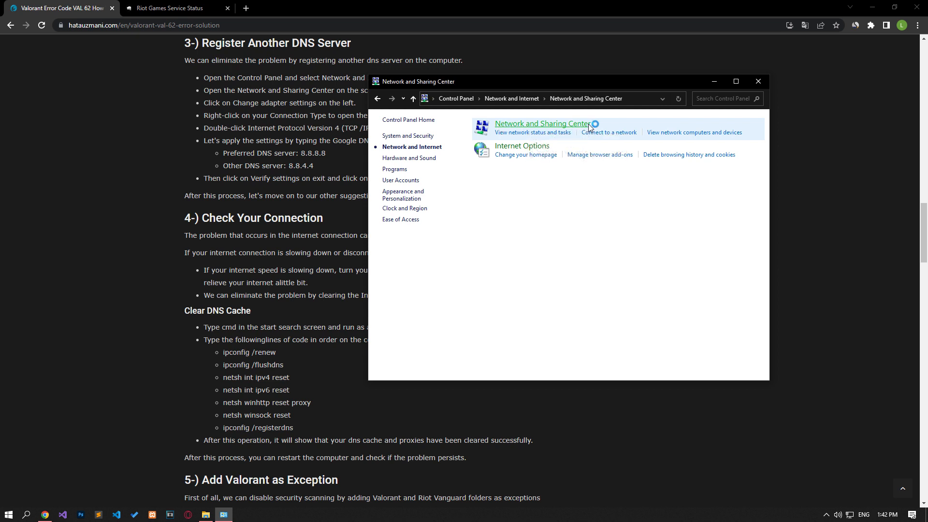
left_click(541, 123)
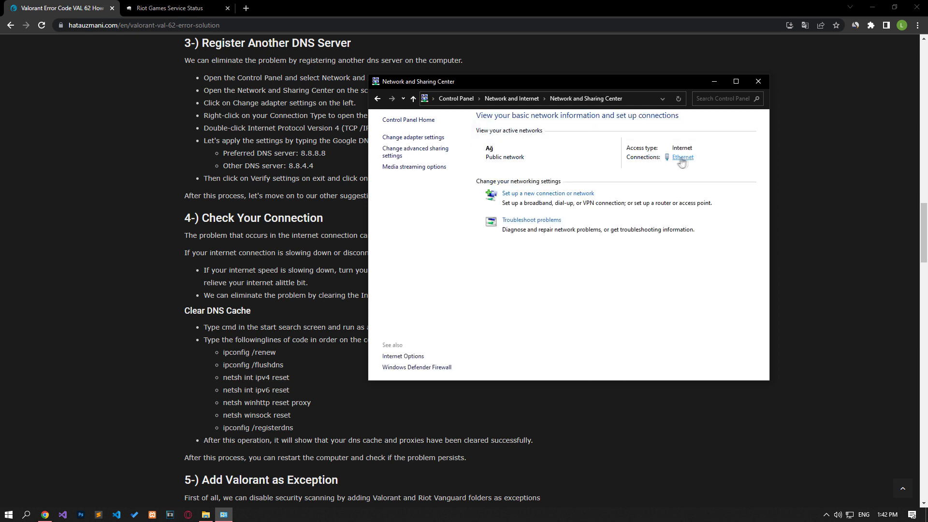
Set the Ethernet IPv4 DNS servers to 8.8.8.8 preferred and 8.8.4.4 alternate.
left_click(681, 156)
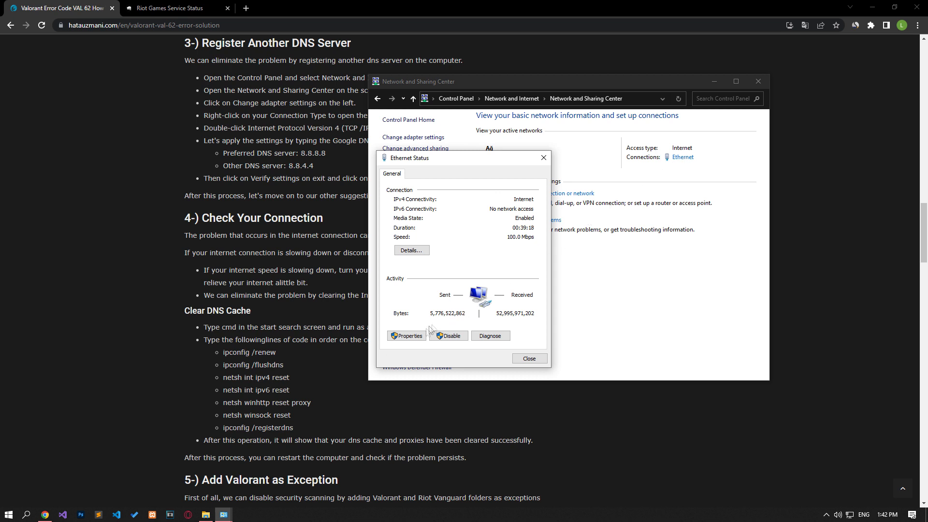
left_click(406, 335)
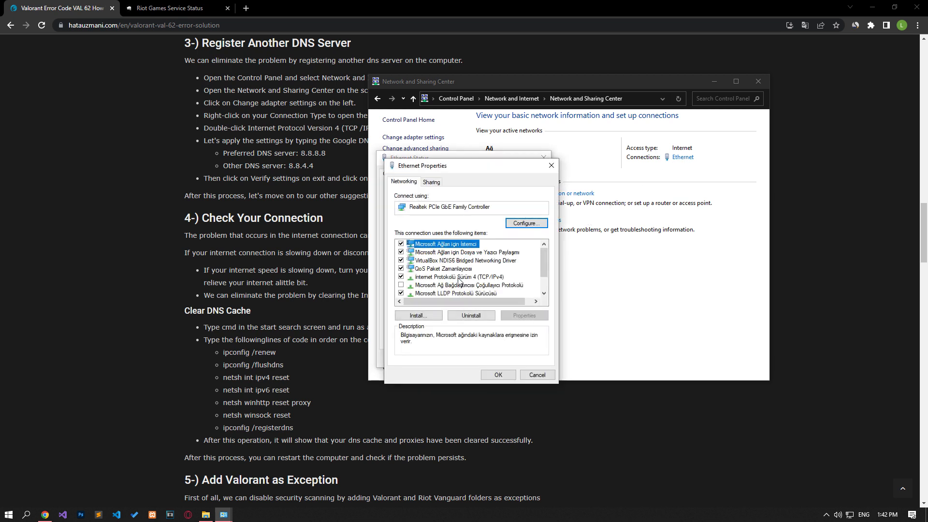
left_click(458, 277)
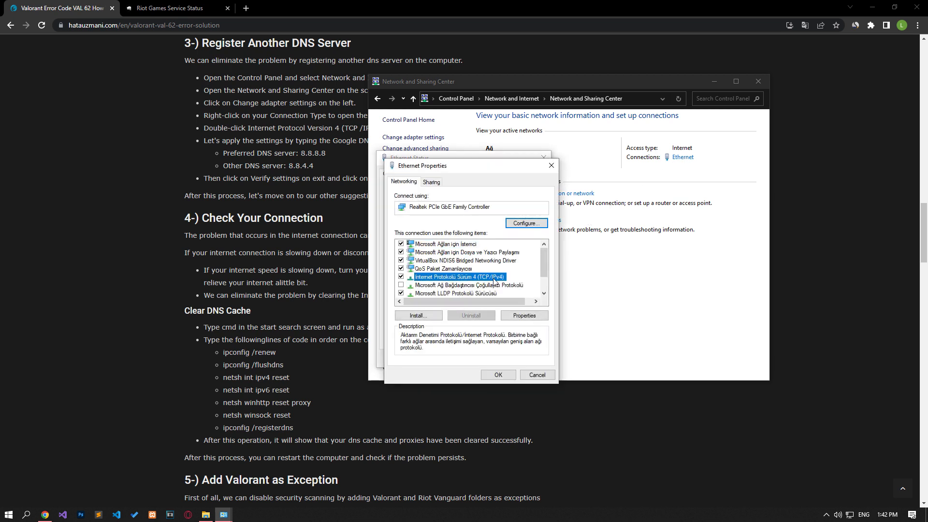
left_click(523, 315)
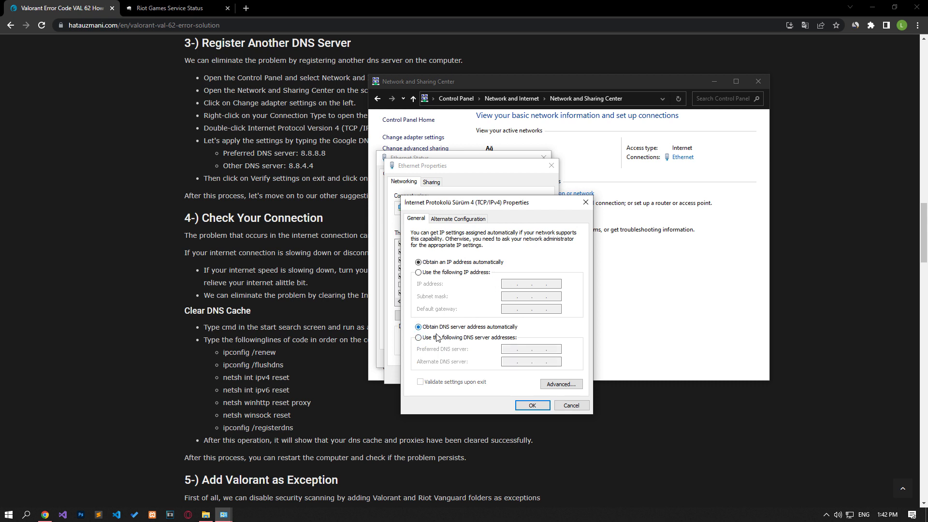
left_click(419, 337)
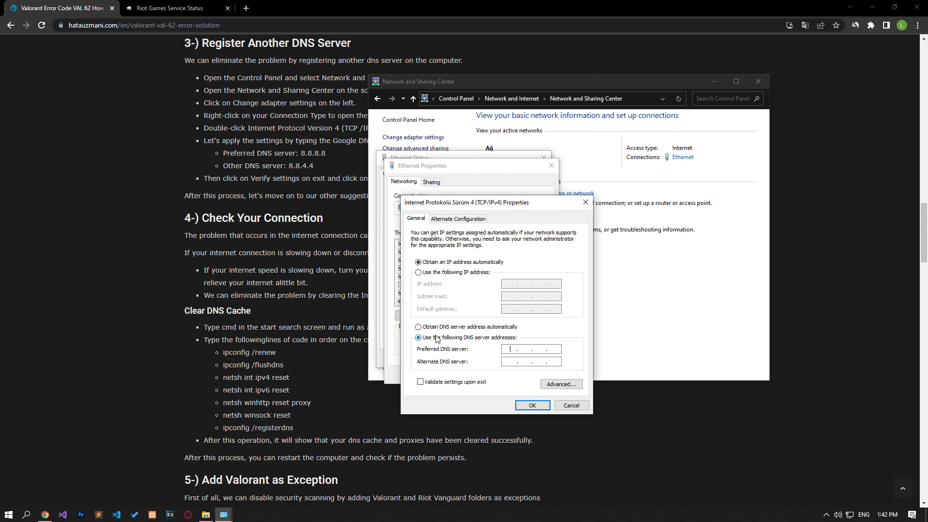
type("8.8.8.88")
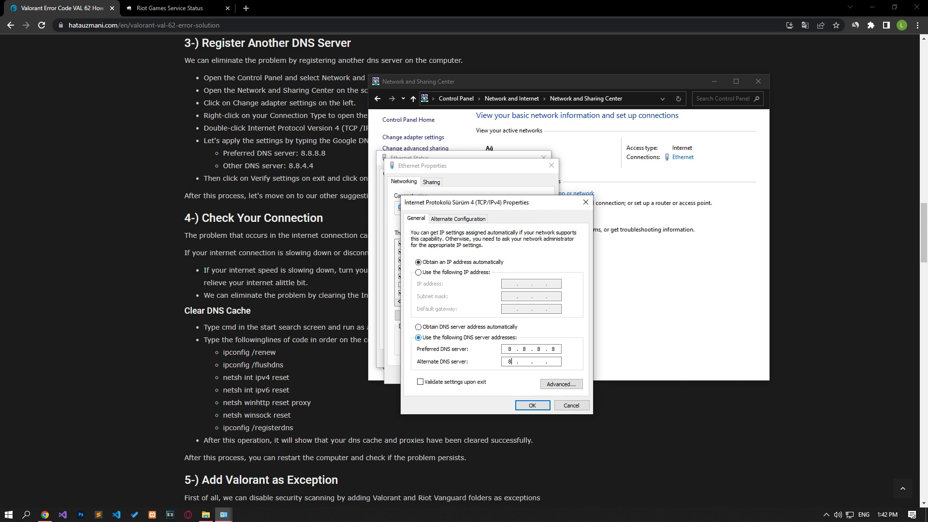
type("8.8.4.4")
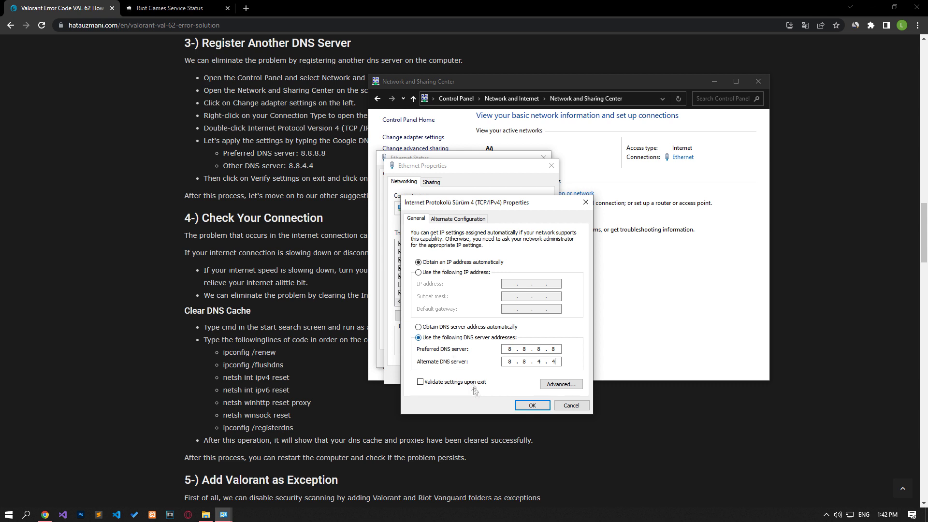
left_click(530, 405)
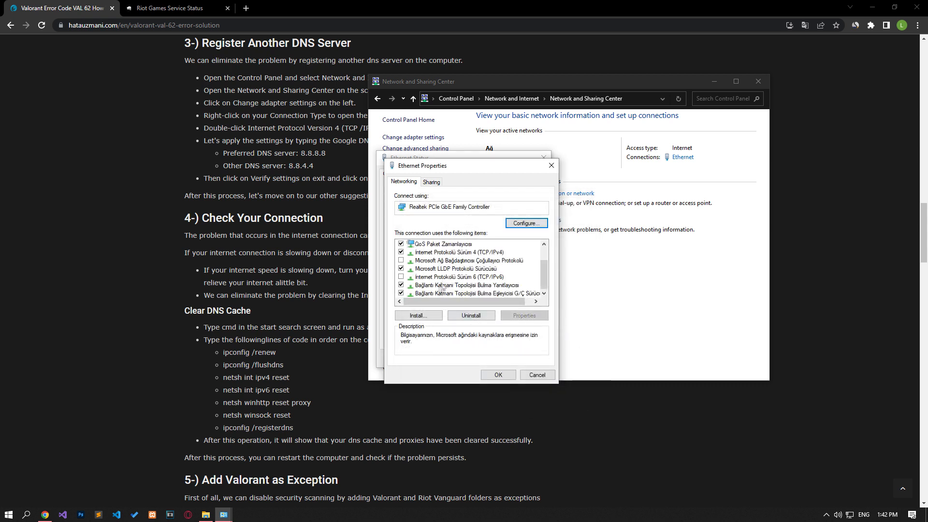
Uncheck IPv6, apply the Ethernet properties and close the status window.
left_click(458, 278)
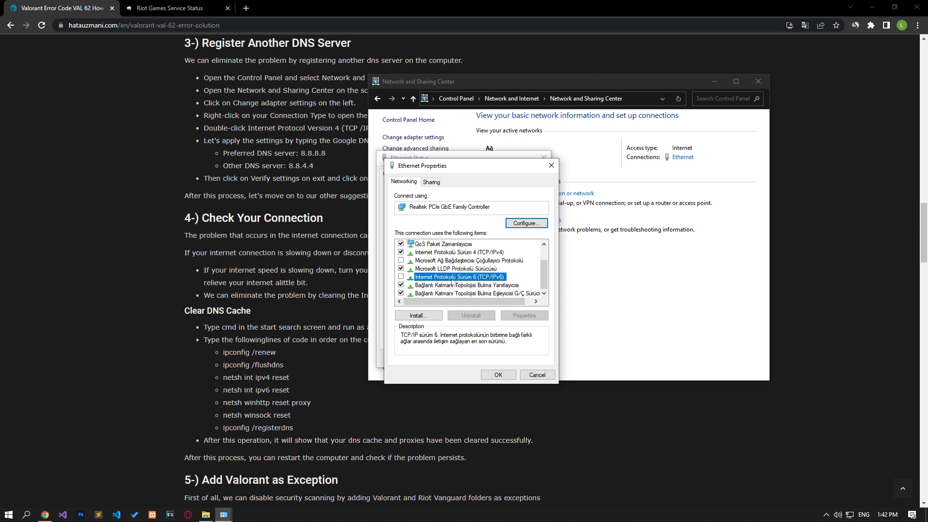
left_click(401, 277)
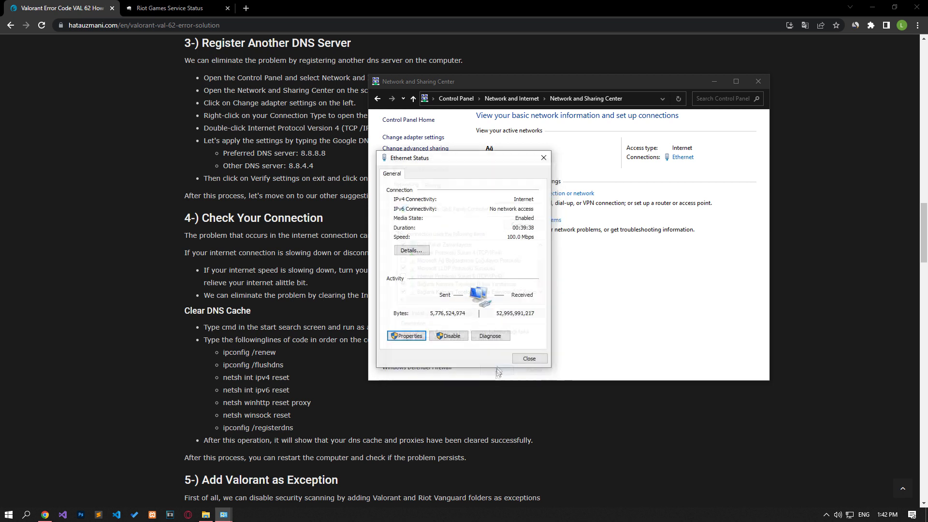
left_click(529, 358)
type("c")
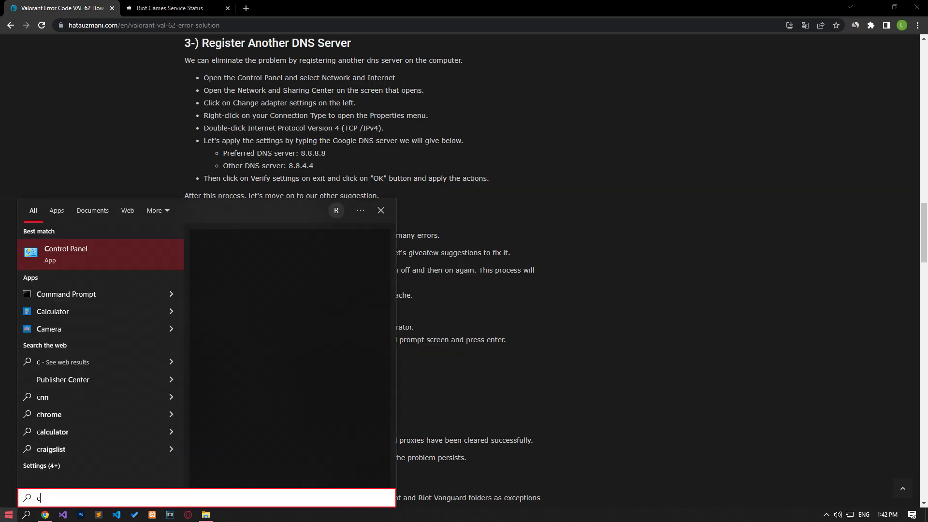
Run cmd as administrator and execute the netsh/ipconfig resets ending with ipconfig /registerdns.
type("md")
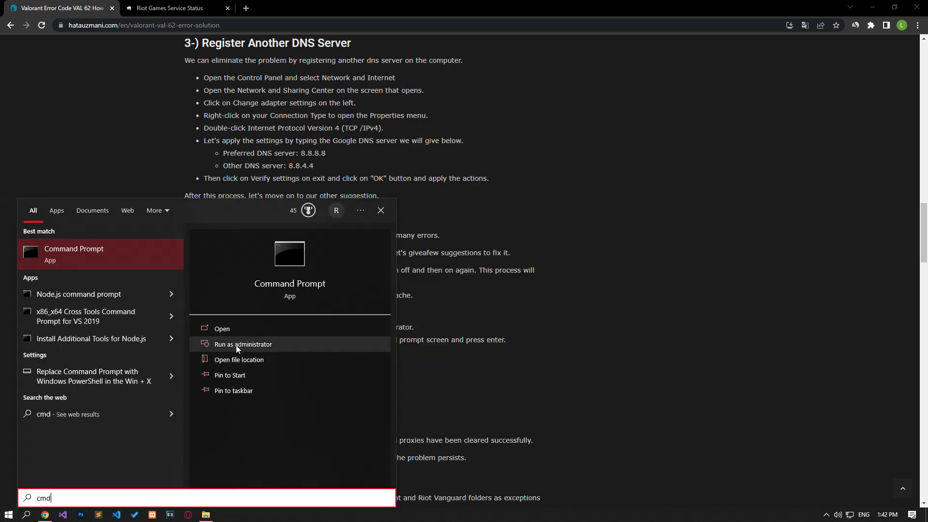
left_click(243, 344)
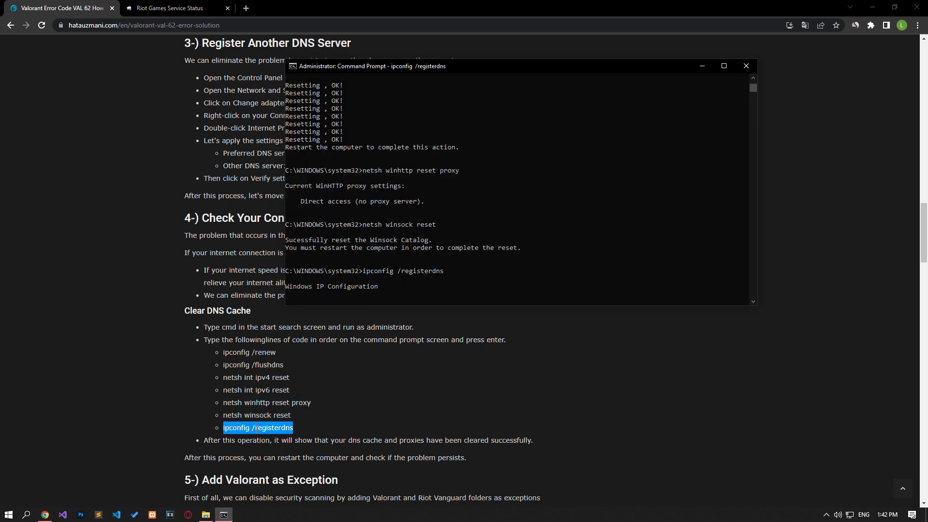
key("enter")
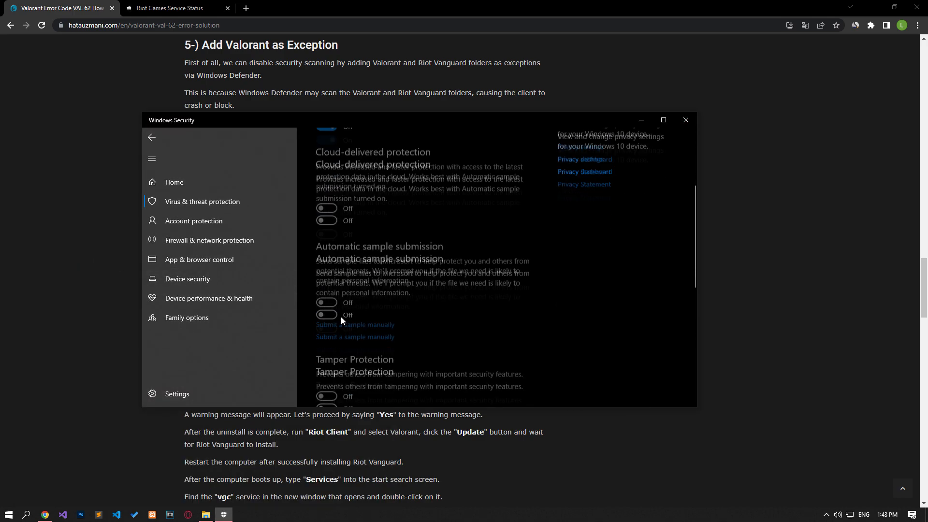
Add C:\Riot Games and C:\Program Files\Riot Vanguard as Defender exclusion folders.
scroll("down", 3)
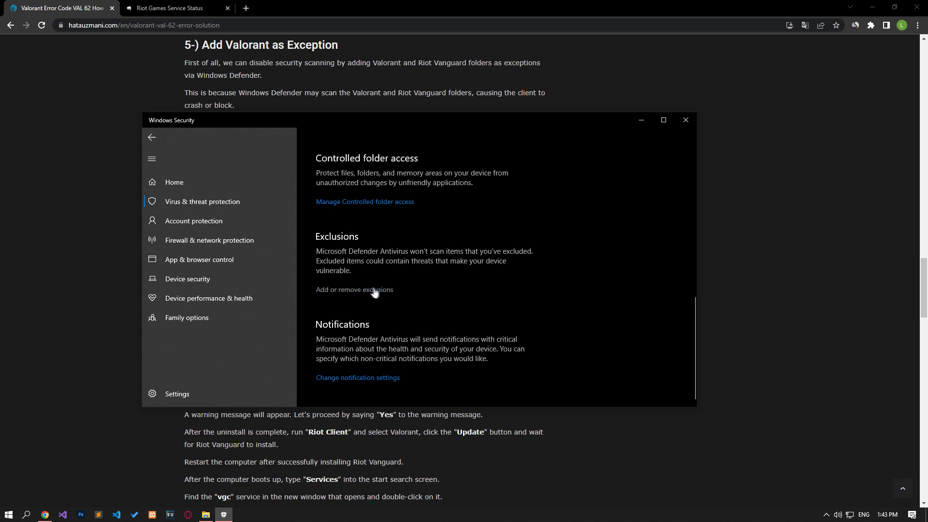
left_click(355, 289)
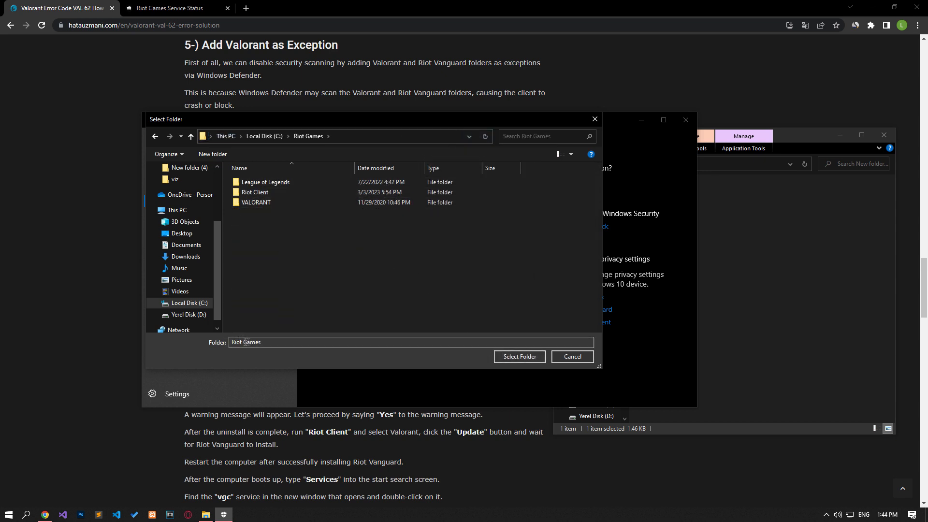
left_click(518, 357)
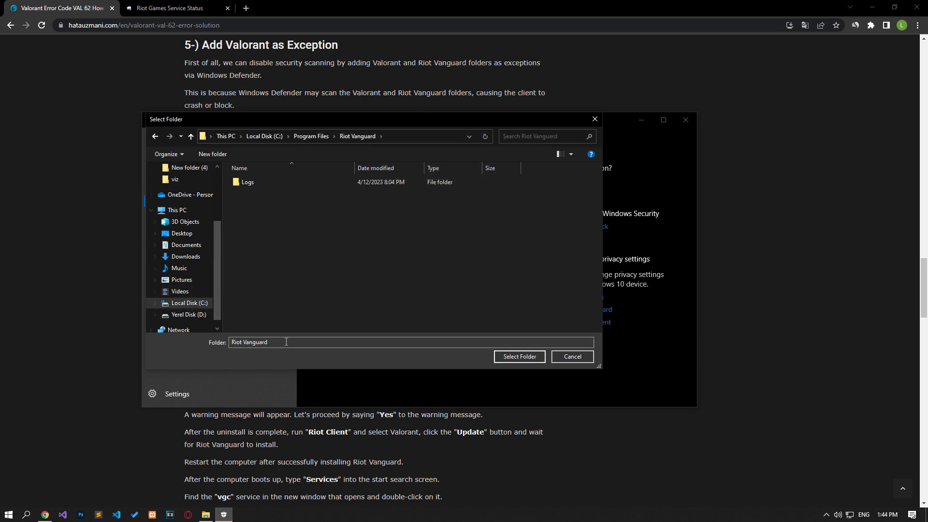
left_click(518, 356)
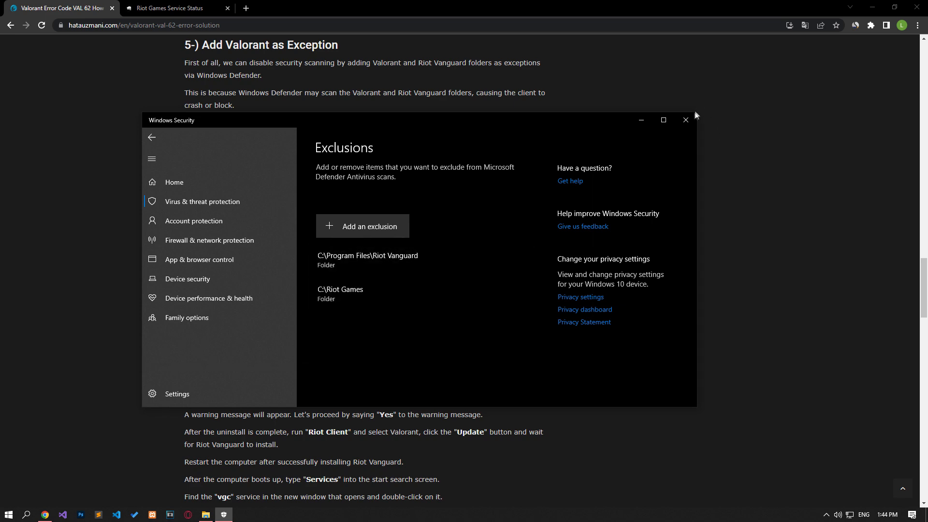
Close Windows Security, launch Services and bring up the vgc service's actions to stop it.
left_click(686, 120)
type("serv")
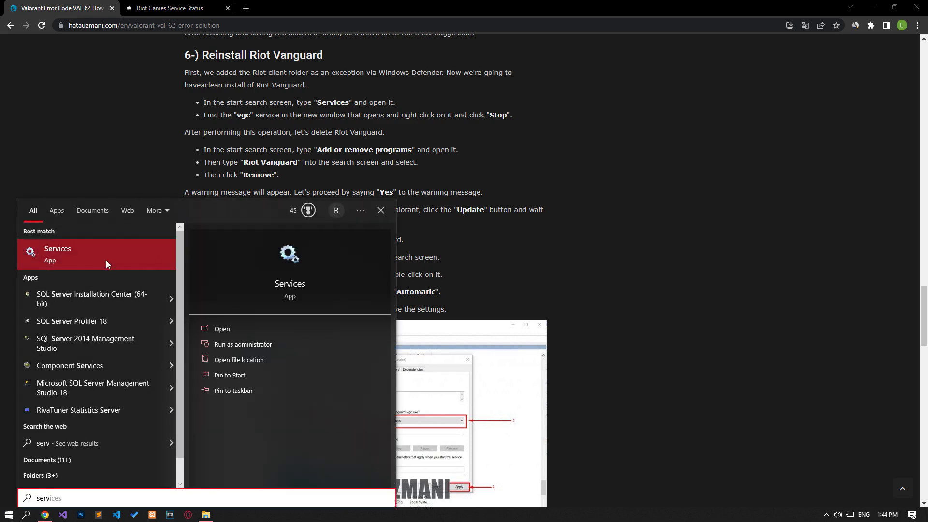
left_click(57, 253)
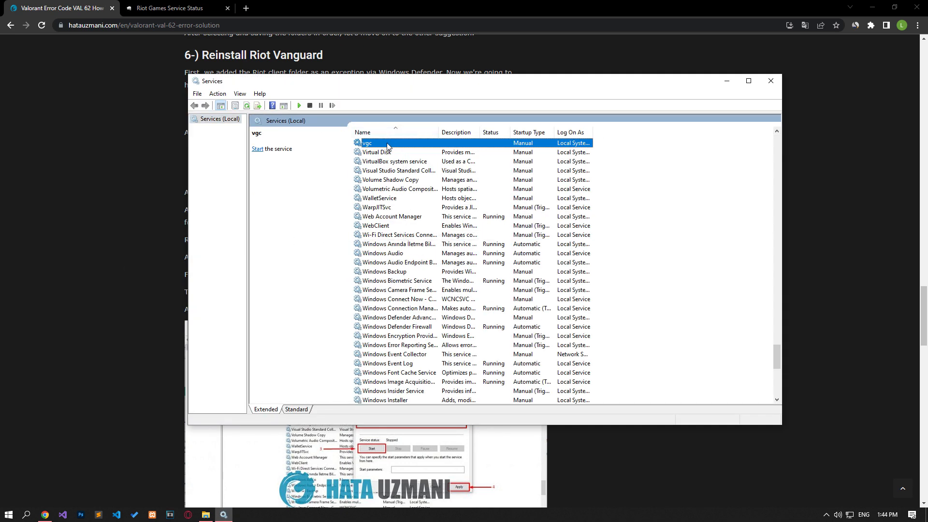
right_click(367, 143)
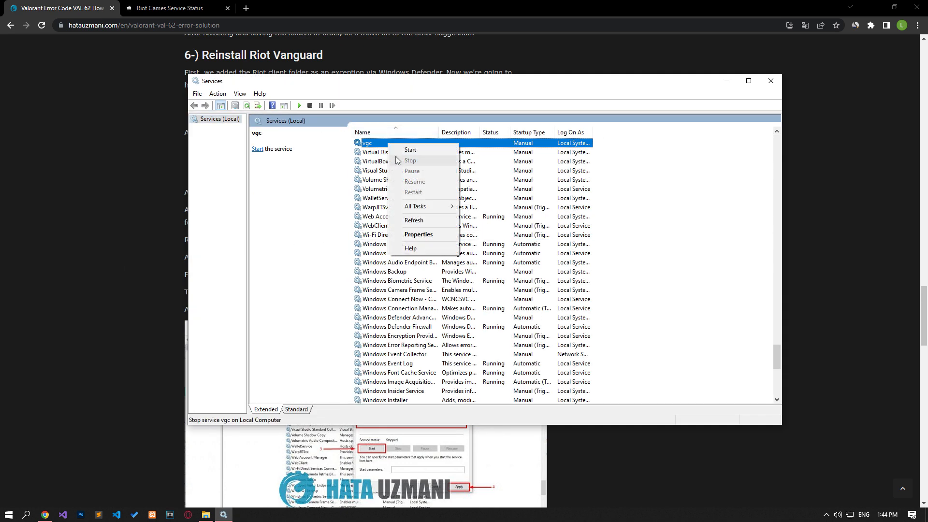
mouse_move(417, 164)
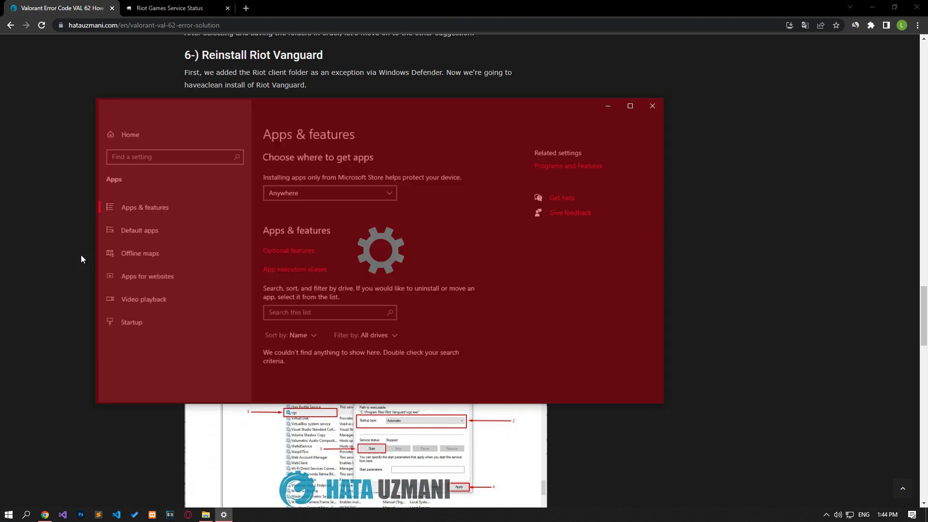
Find Riot Vanguard in Apps & features, uninstall it with confirmation, and close Settings.
type("R")
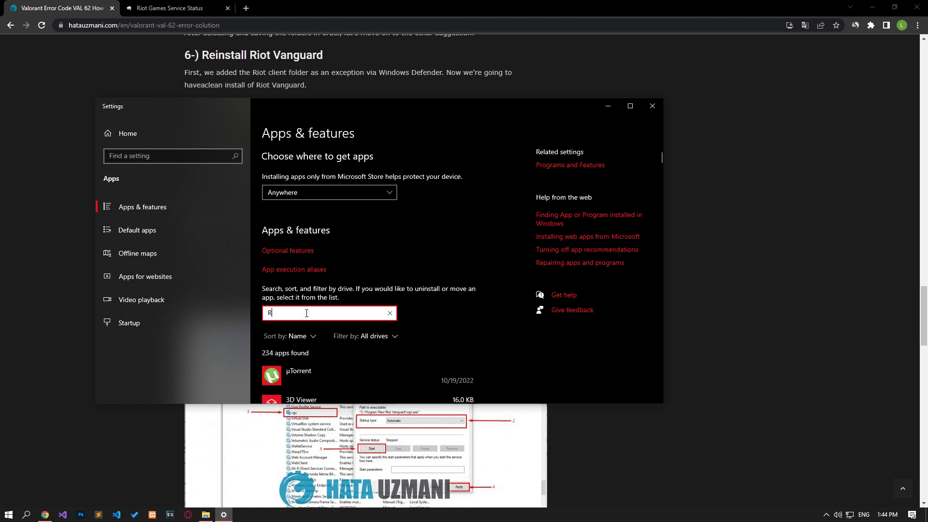
type("iot")
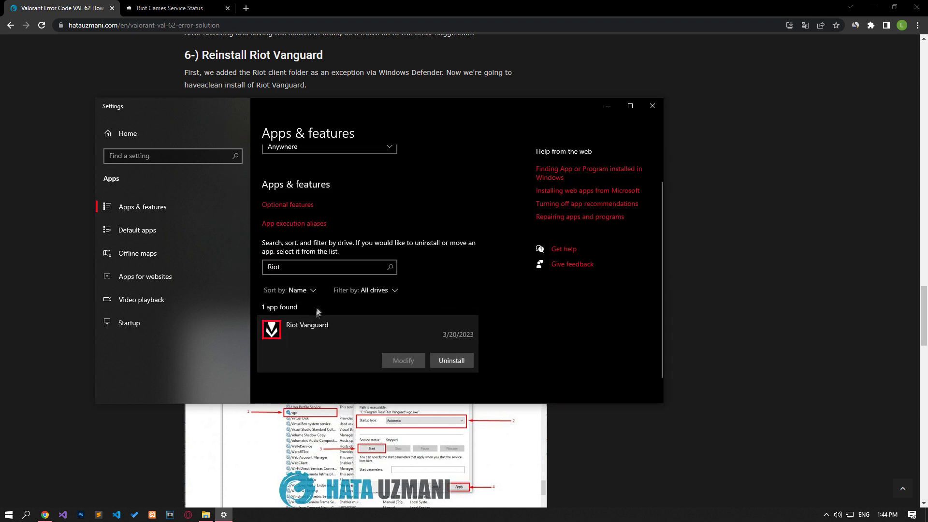
left_click(451, 359)
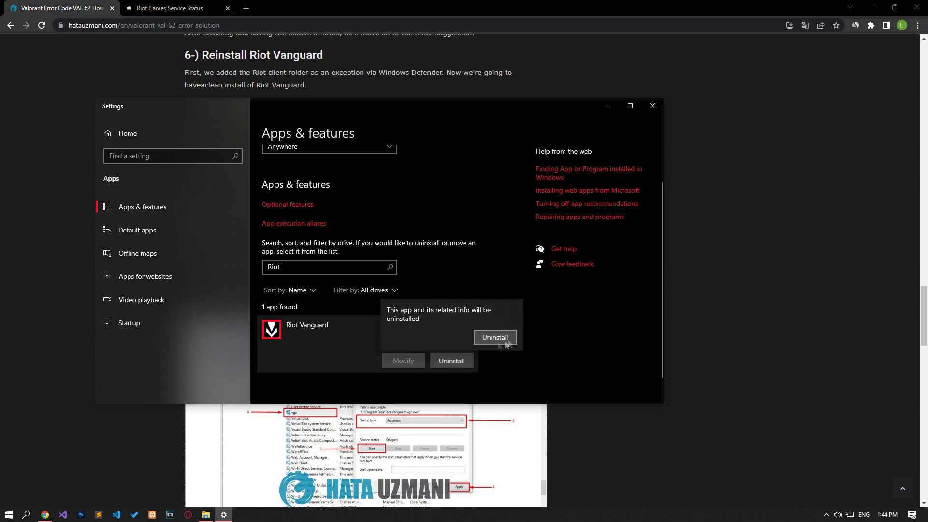
left_click(493, 337)
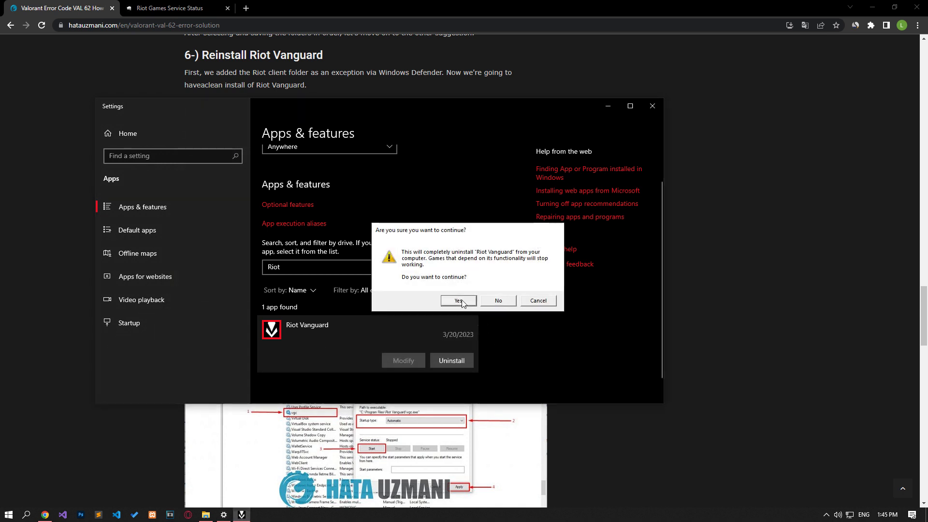
left_click(458, 300)
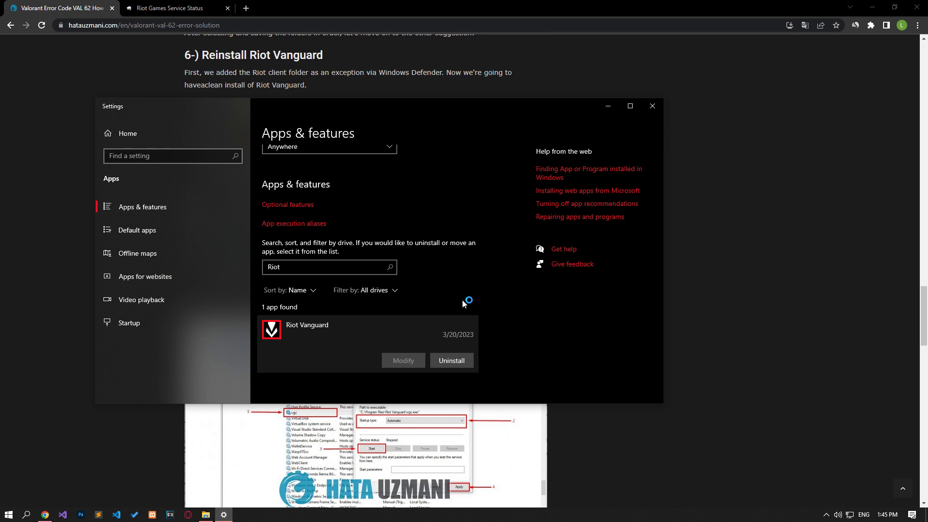
left_click(651, 105)
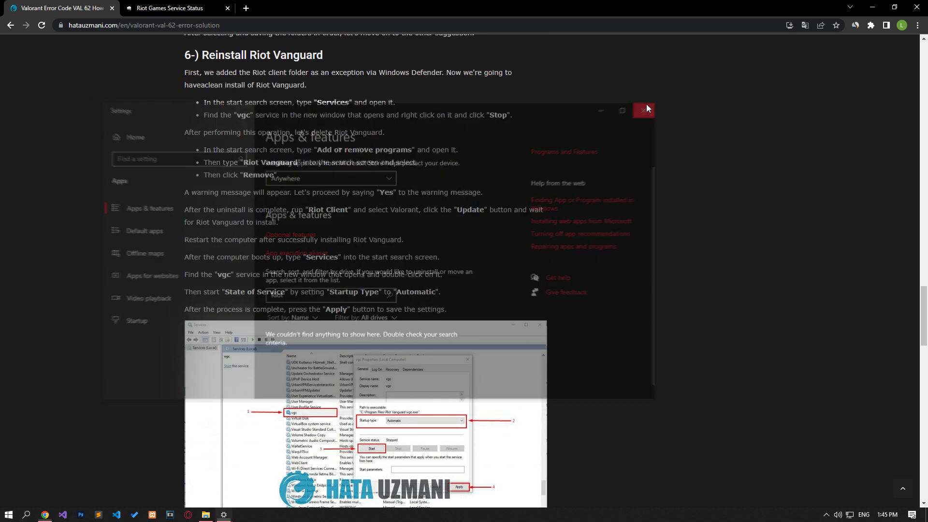
Launch Riot Client, update VALORANT to reinstall Vanguard, then begin the system restart.
left_click(643, 110)
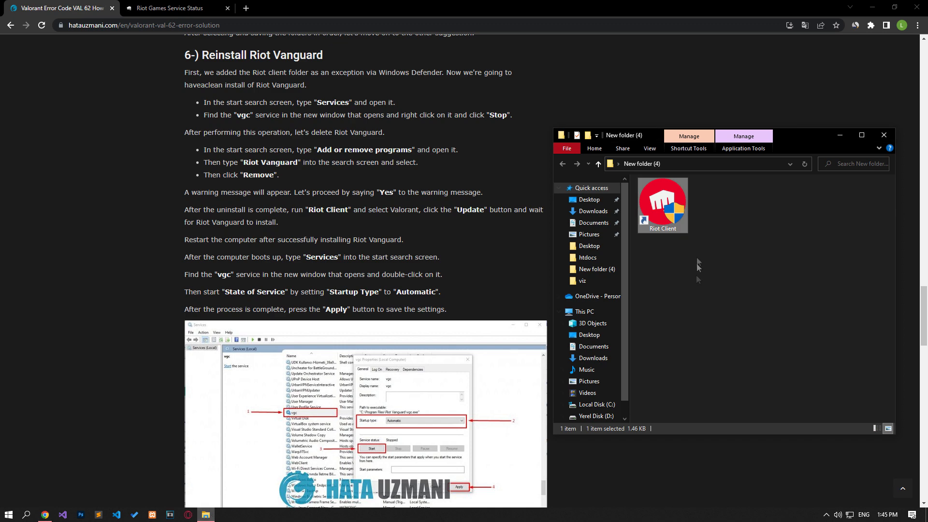
double_click(662, 204)
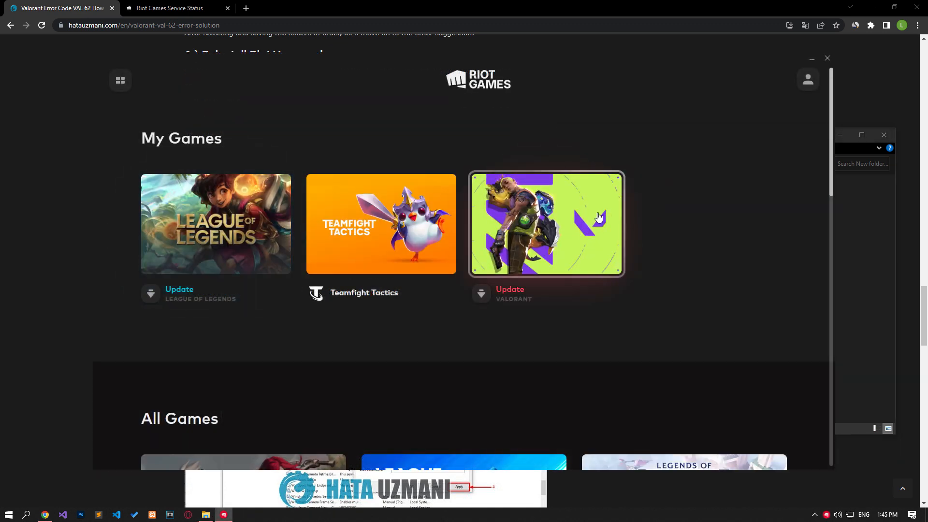
left_click(545, 224)
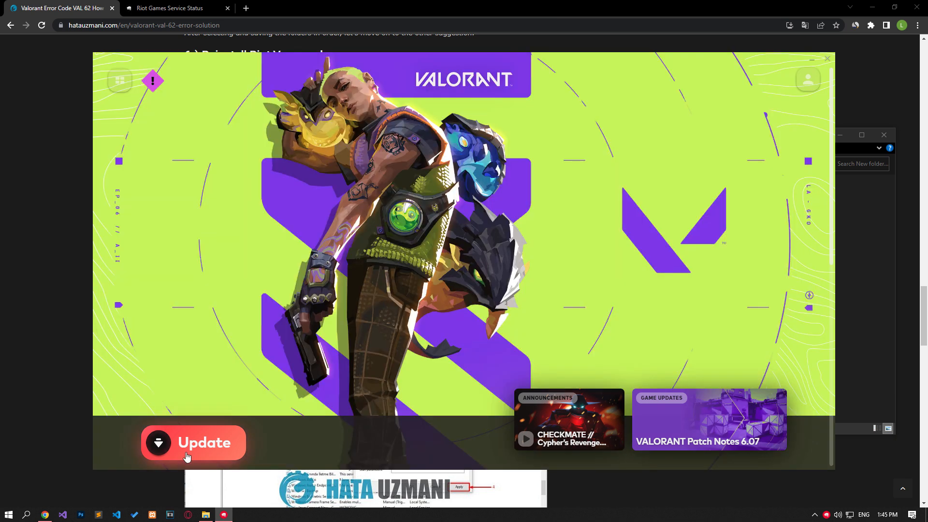
left_click(193, 441)
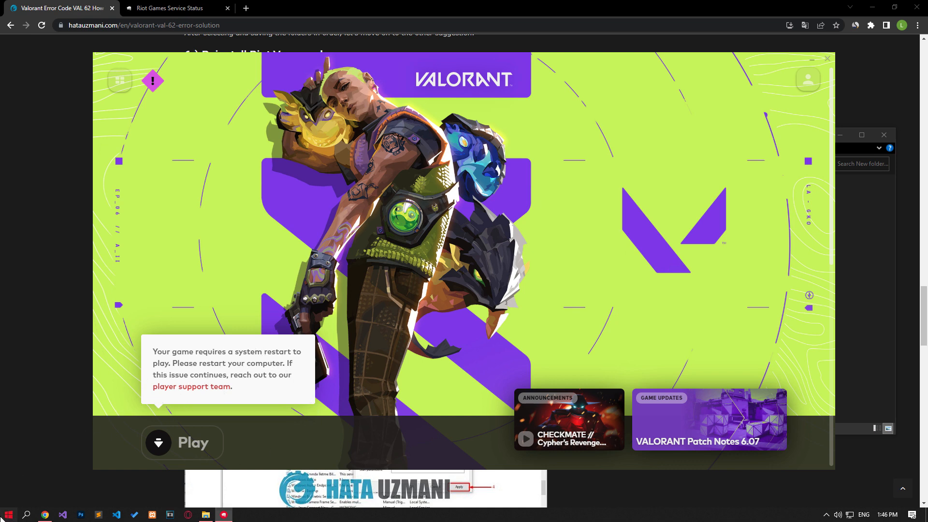
left_click(7, 513)
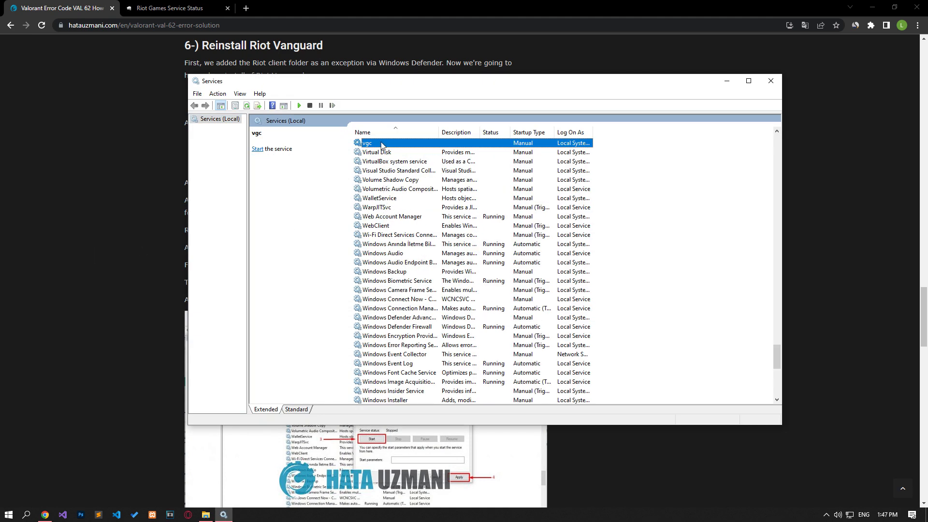
Set the vgc service's startup type to Automatic, start it, and apply.
double_click(367, 143)
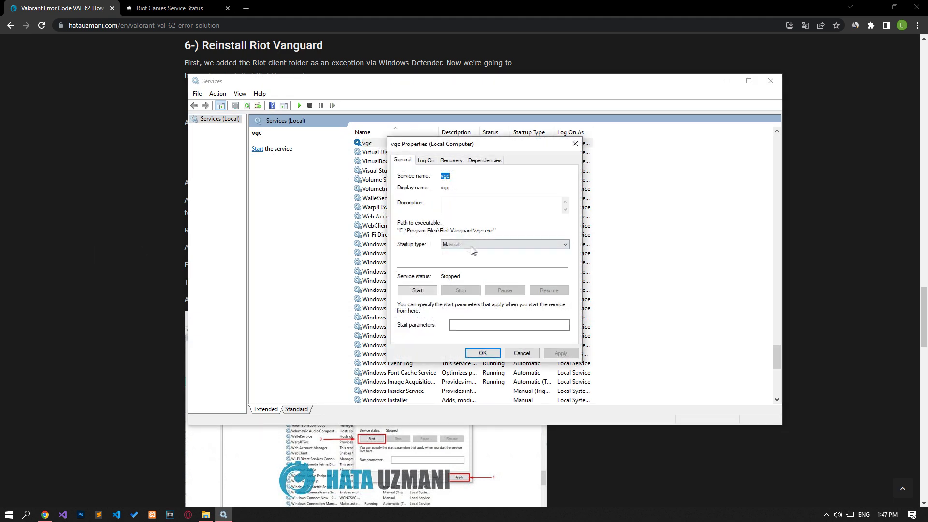
left_click(504, 245)
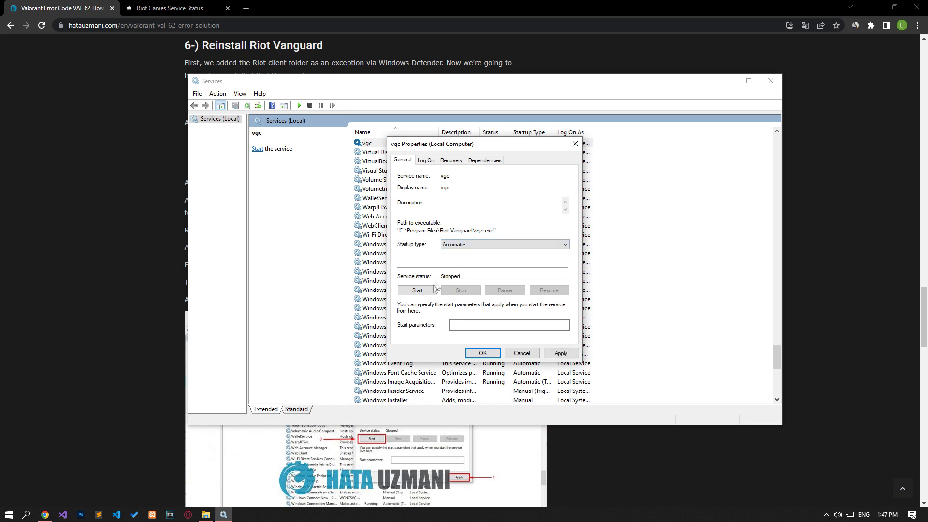
left_click(416, 290)
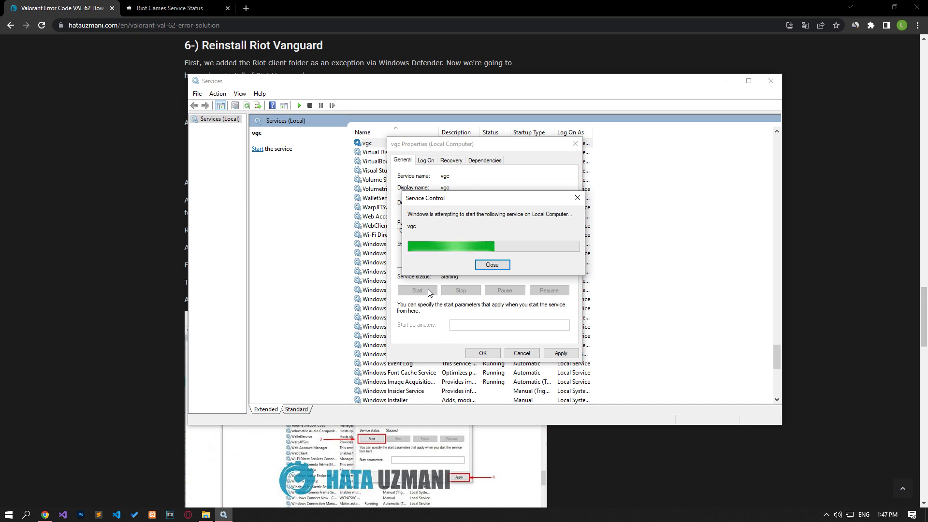
left_click(492, 265)
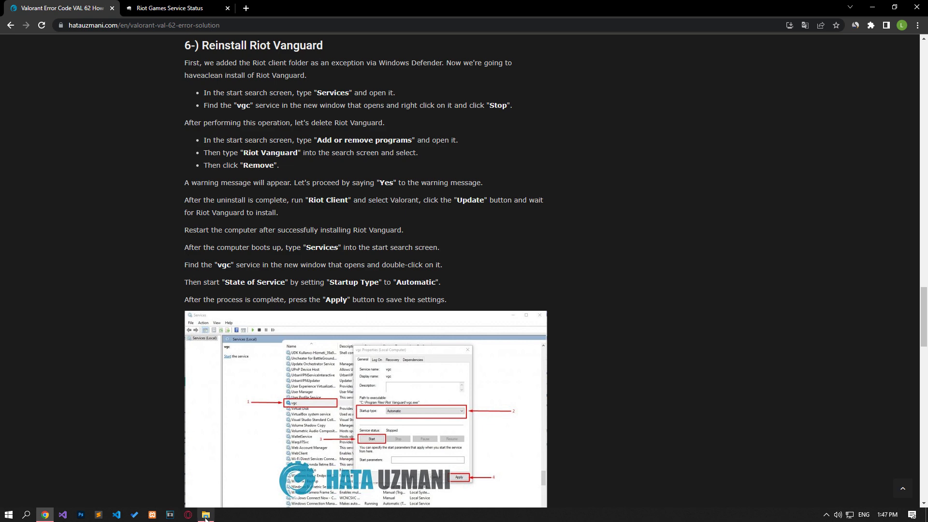
Bring the Delete Riot Client Logs section into view and search Start for 'run'.
left_click(205, 514)
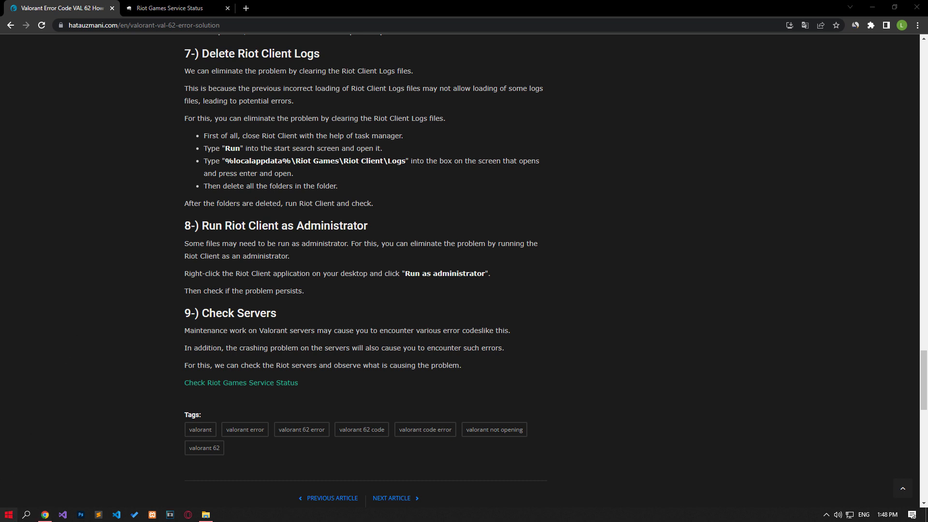
type("run")
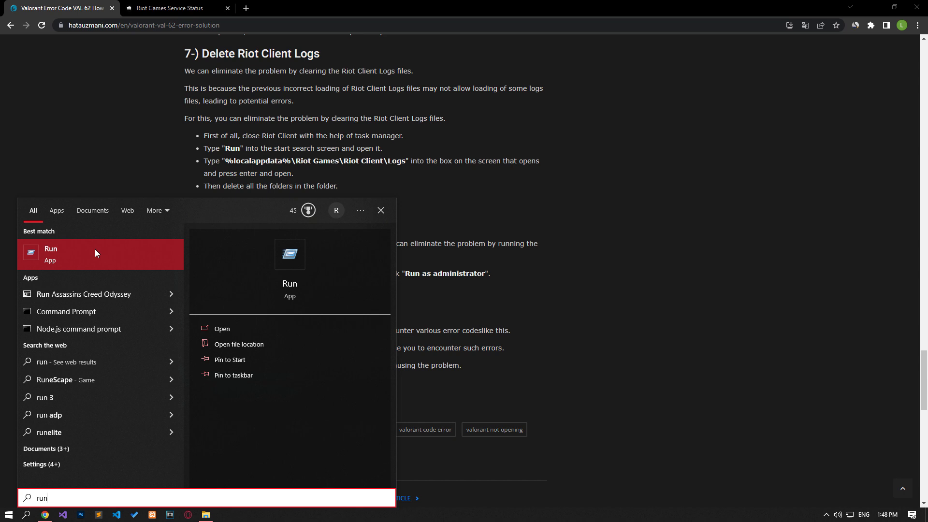
Open %localappdata%\Riot Games\Riot Client\Logs from the Run dialog in File Explorer.
left_click(51, 252)
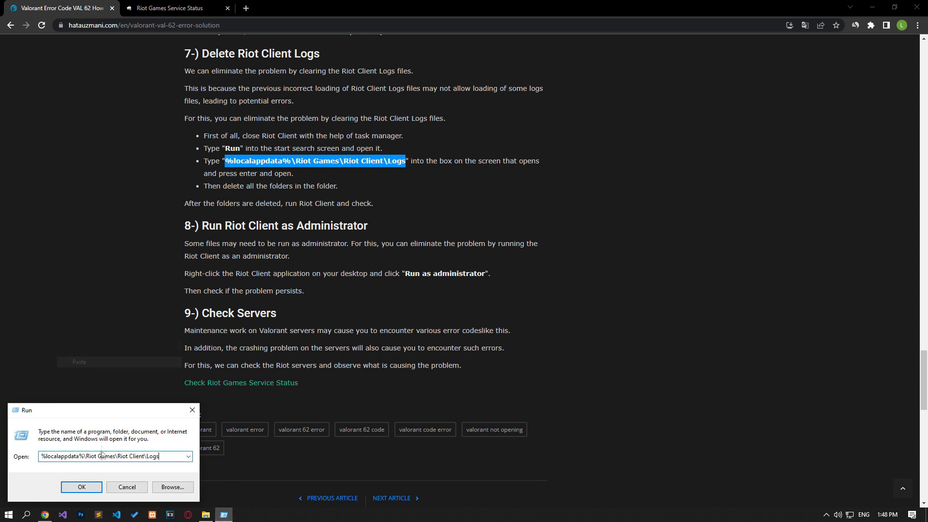
left_click(81, 486)
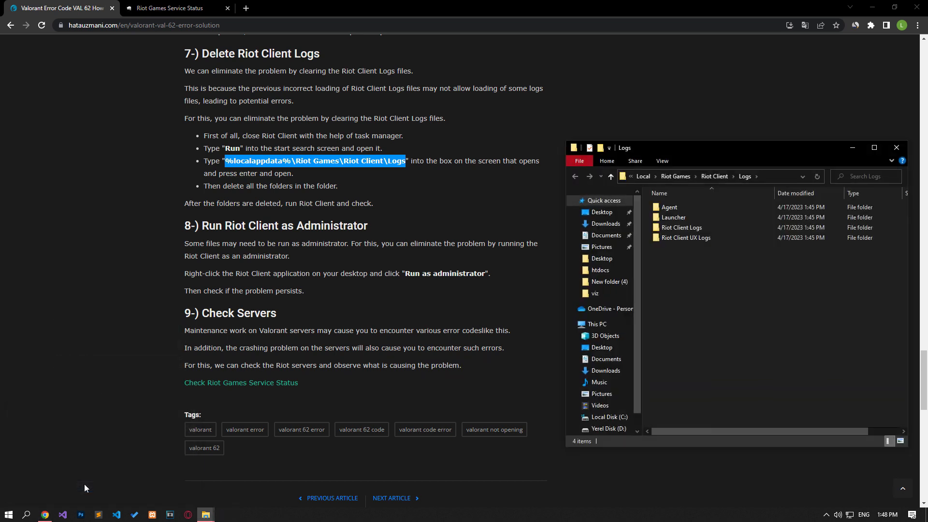
mouse_move(703, 307)
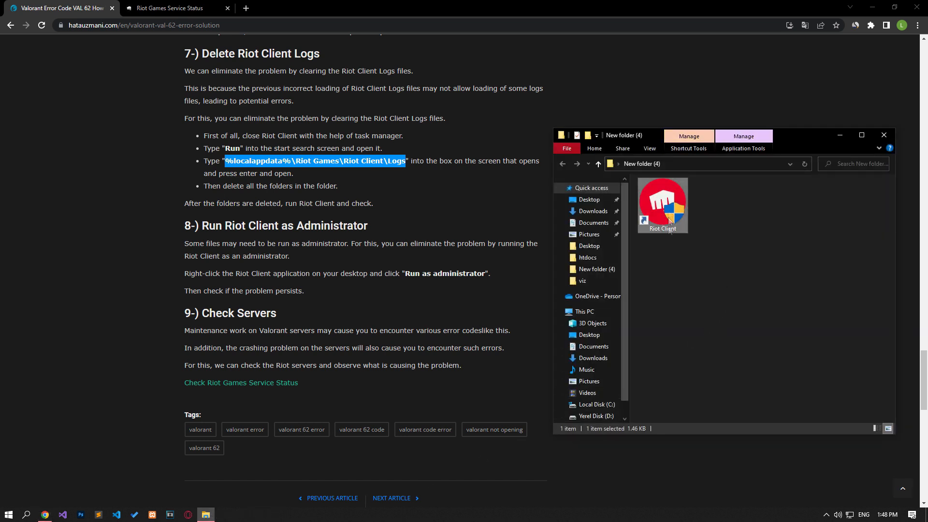
mouse_move(663, 207)
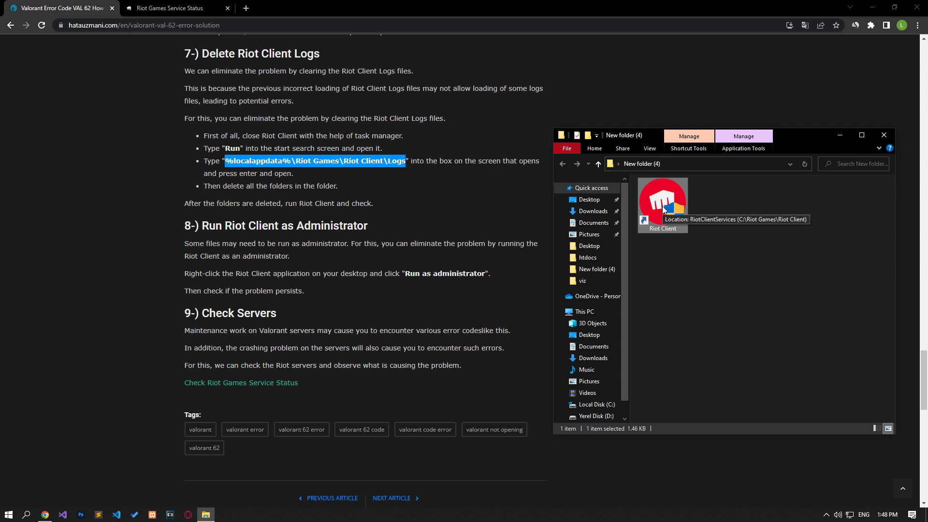
Bring up the Riot Client shortcut's context menu to run it as administrator.
right_click(661, 198)
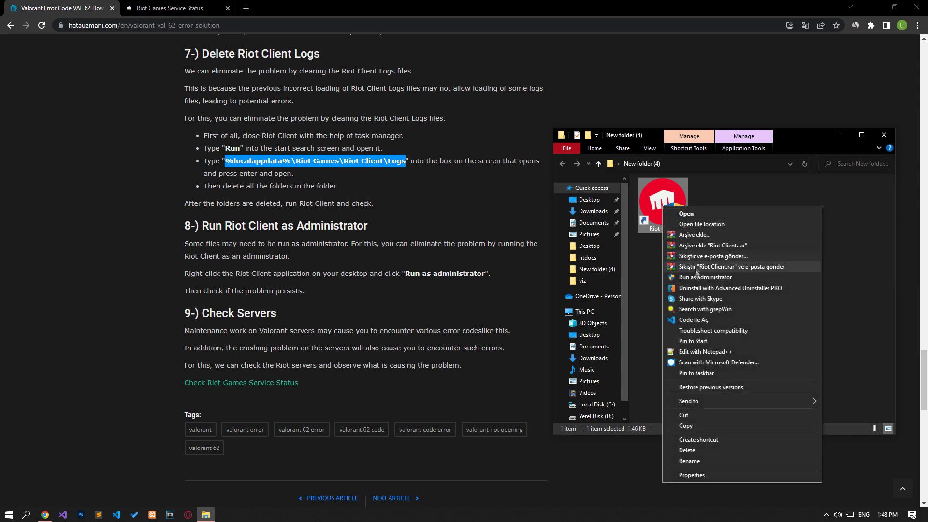
mouse_move(704, 278)
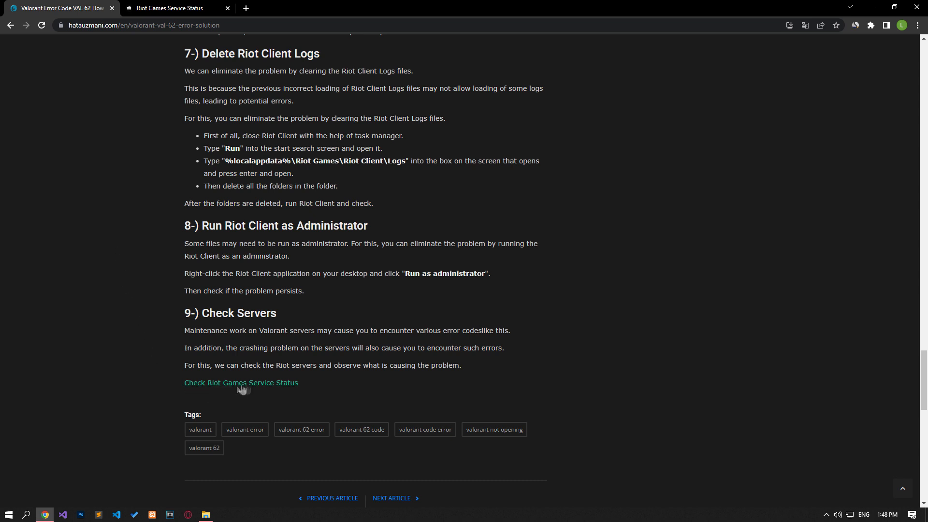
Go to the Riot Games Service Status page with English as the language.
left_click(172, 8)
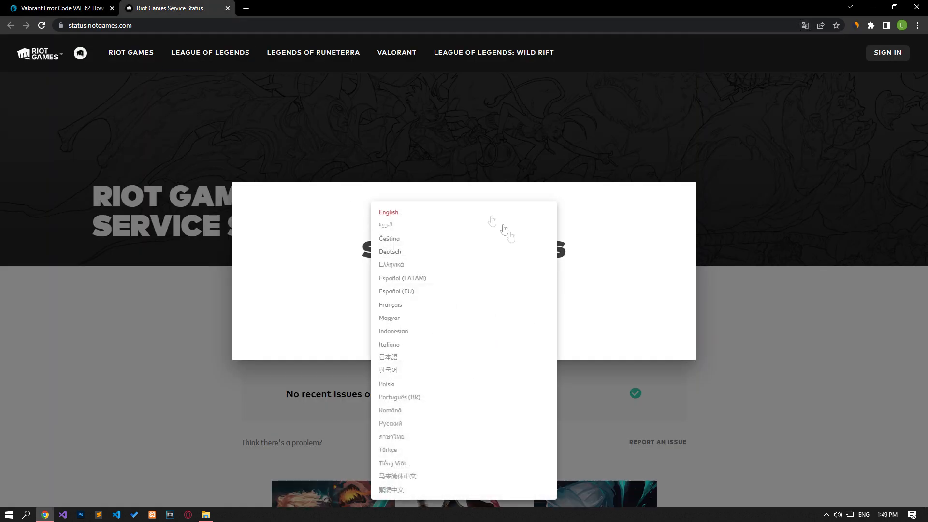
left_click(388, 212)
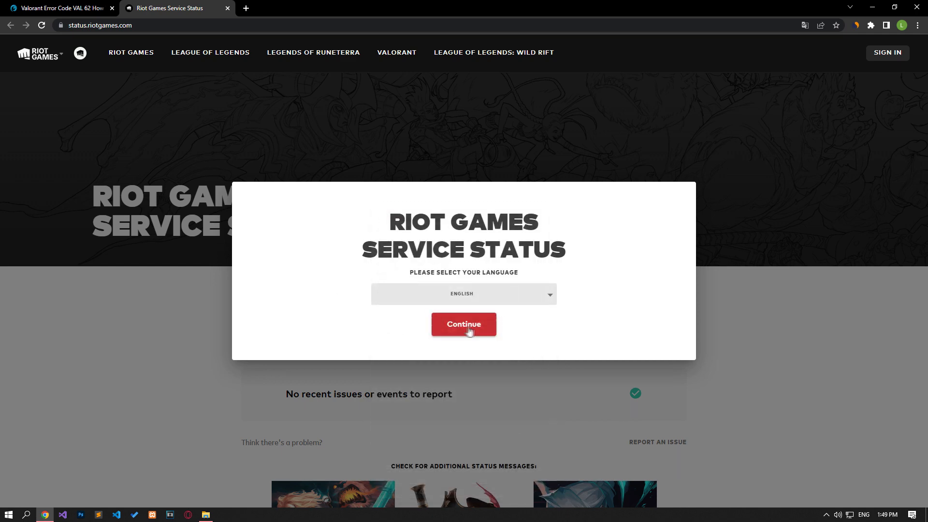
left_click(462, 324)
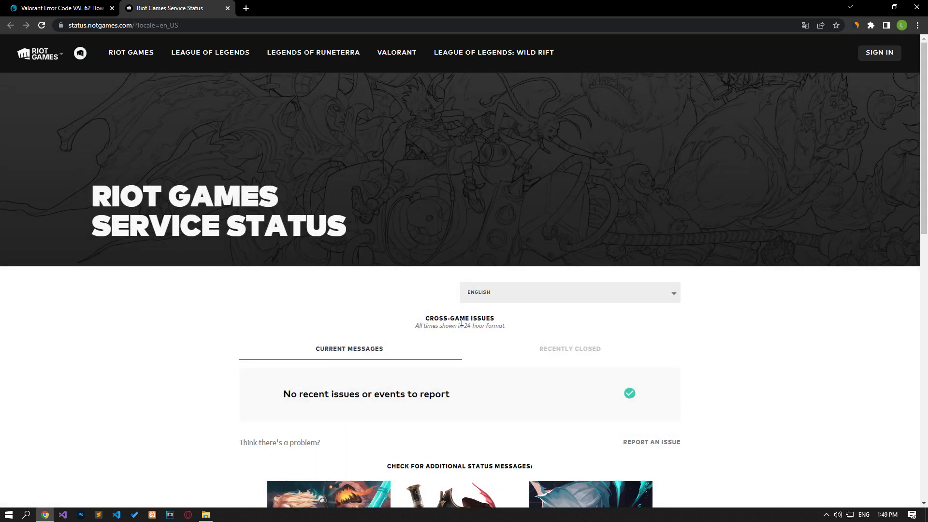
Show VALORANT status for the Europe region, reporting no recent issues.
scroll("down", 3)
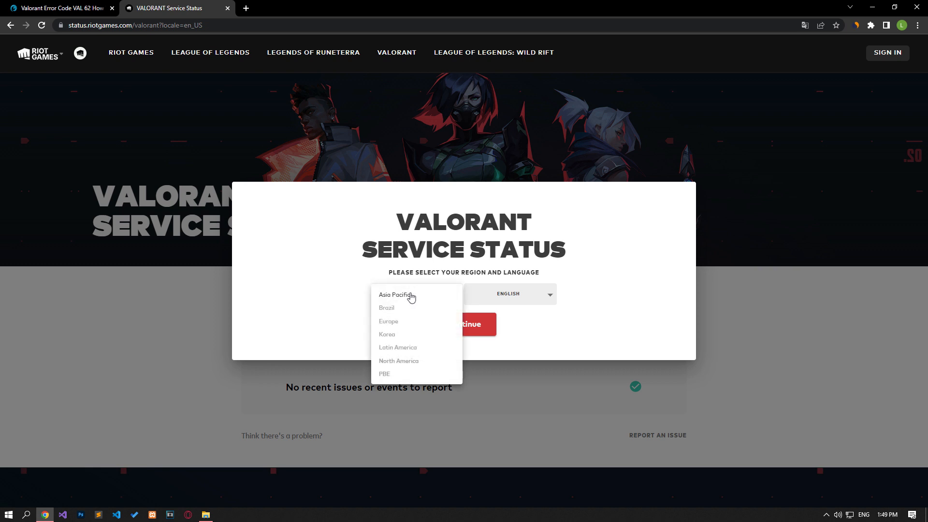
left_click(388, 321)
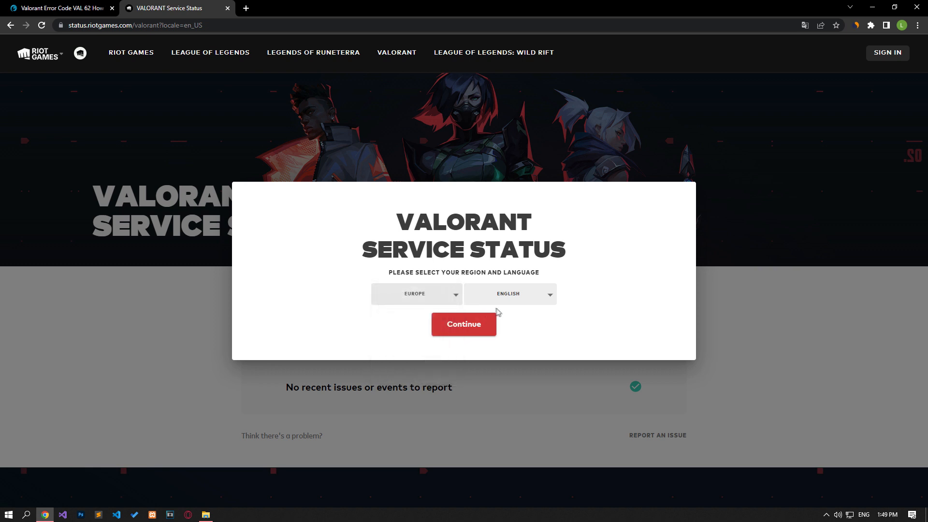
left_click(463, 324)
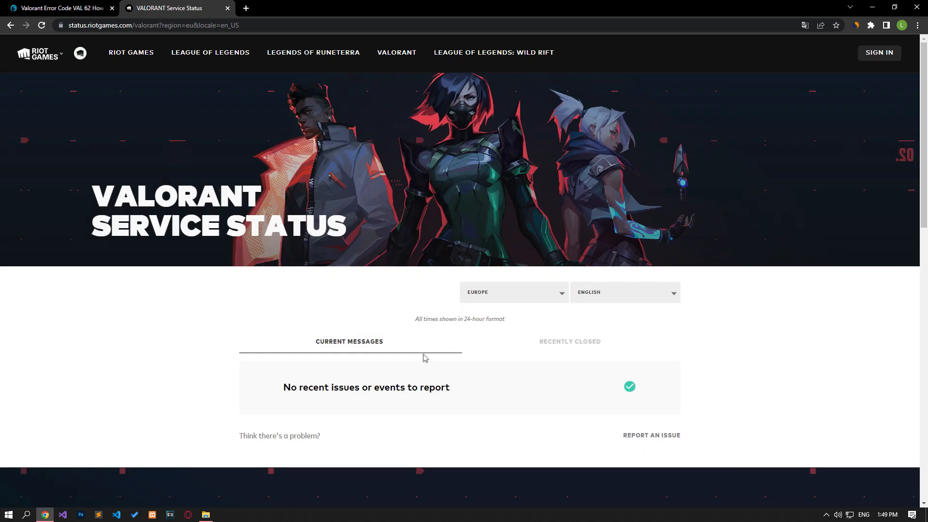